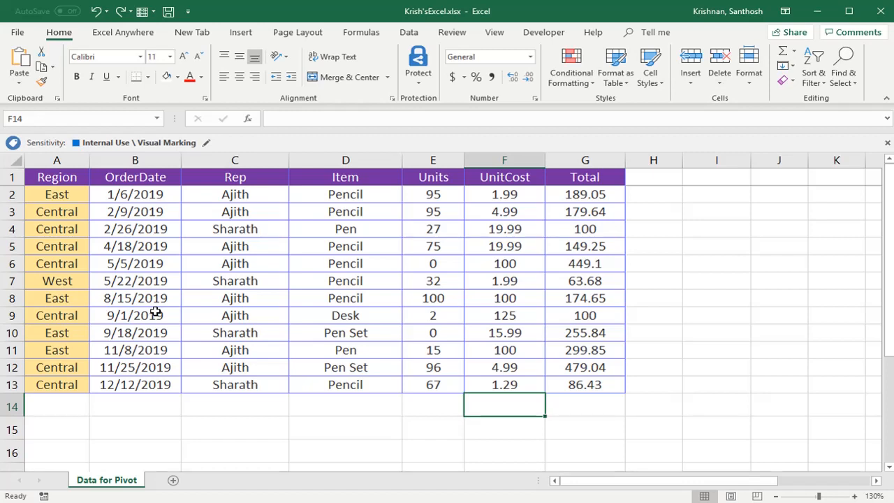
# - Open blank workbooks Book8 and Book9, cascaded beside the sales workbook
pyautogui.click(504, 176)
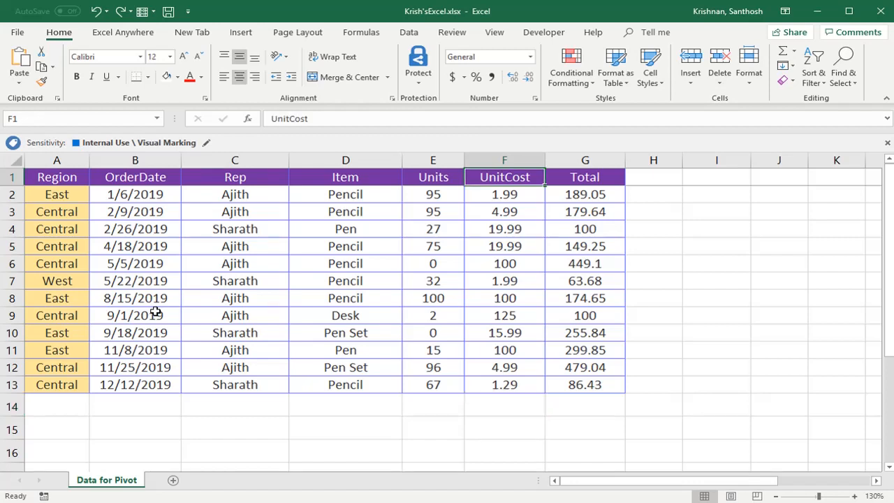
pyautogui.click(345, 263)
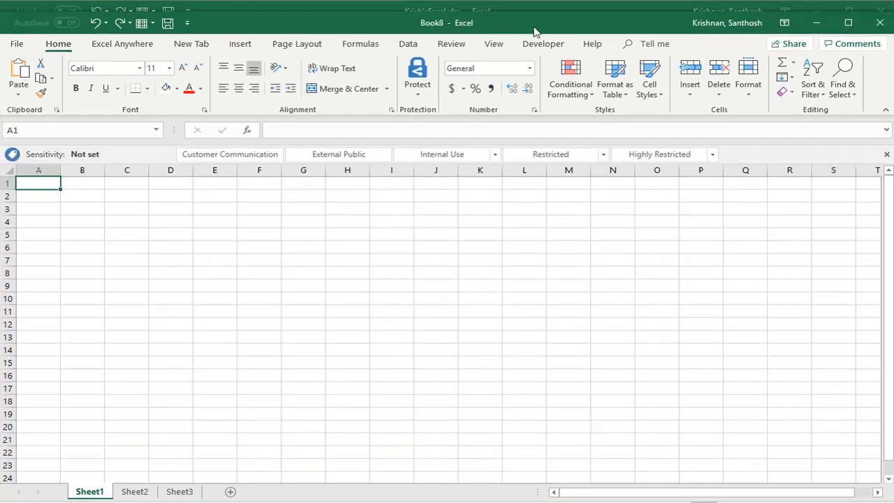
pyautogui.moveTo(434, 32)
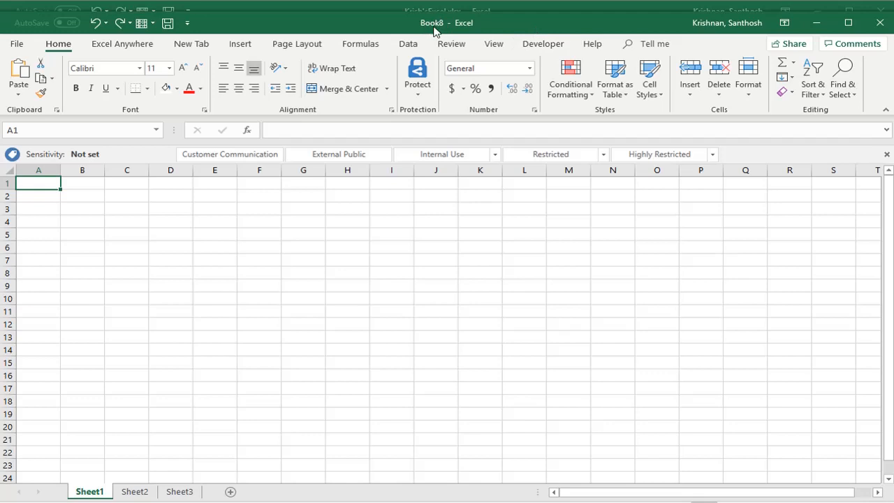
pyautogui.moveTo(427, 216)
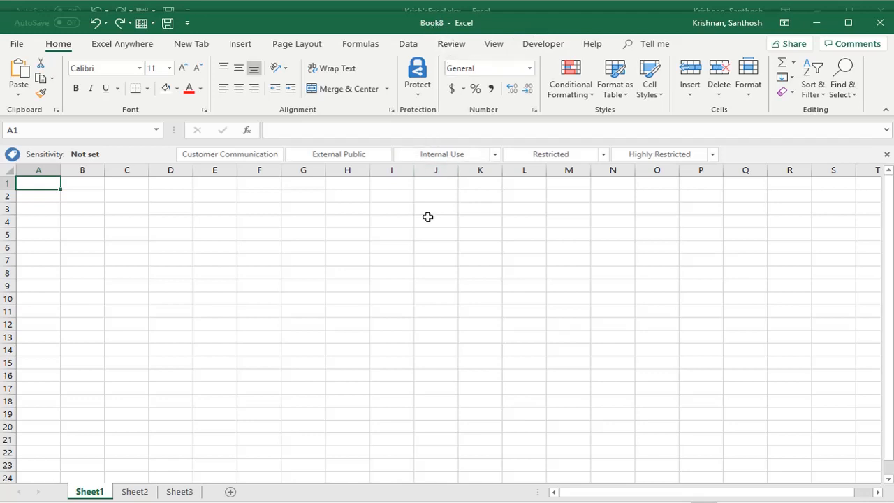
pyautogui.moveTo(424, 221)
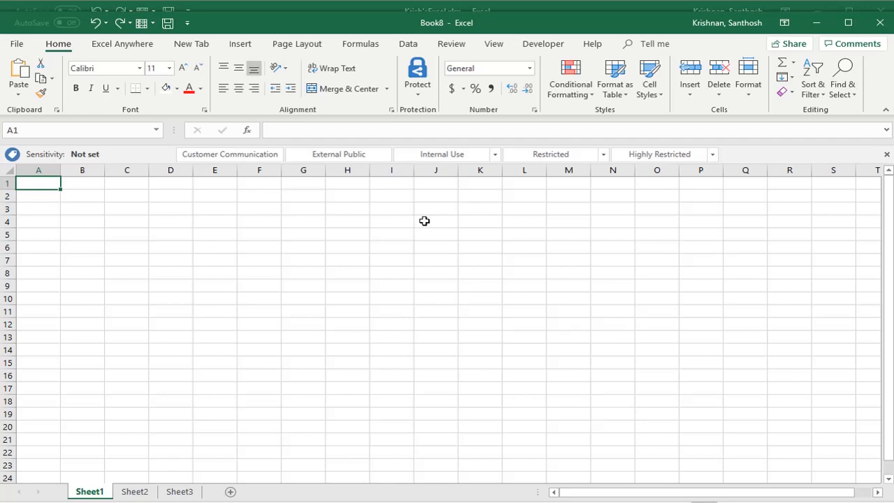
pyautogui.press('Ctrl+w')
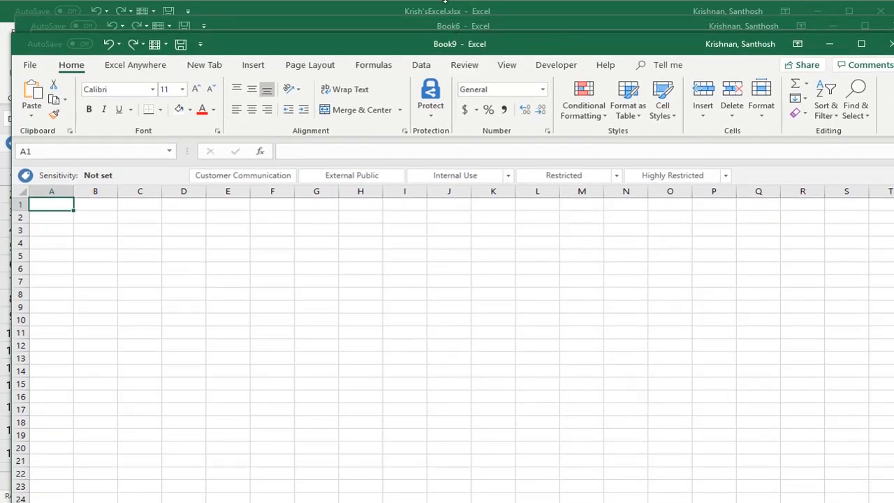
pyautogui.moveTo(848, 56)
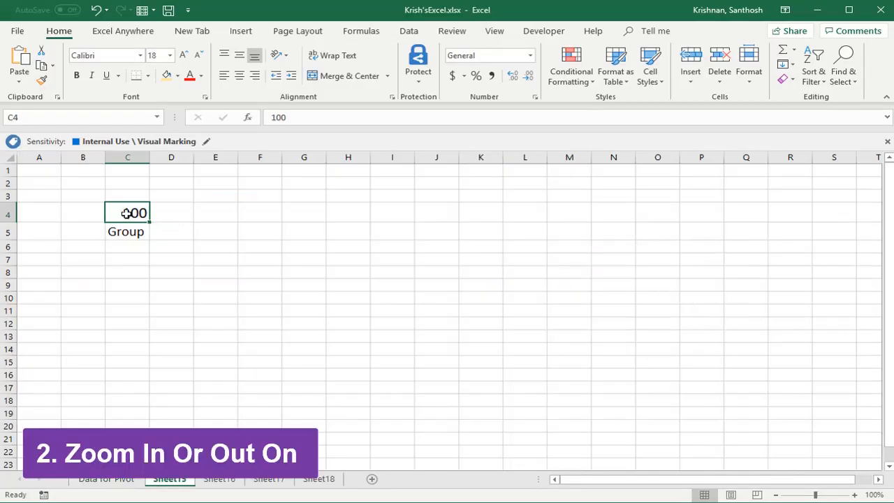
pyautogui.moveTo(166, 232)
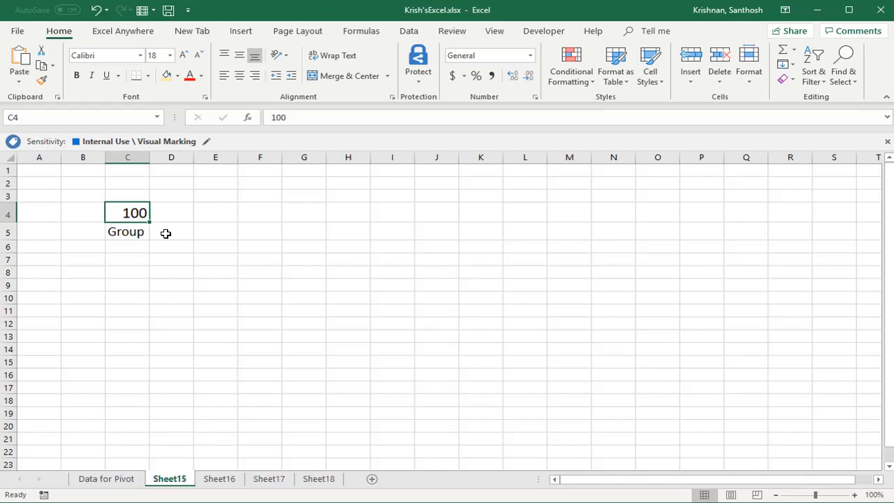
# - Set a custom 200% zoom on Sheet15
pyautogui.press('Ctrl')
pyautogui.write('200')
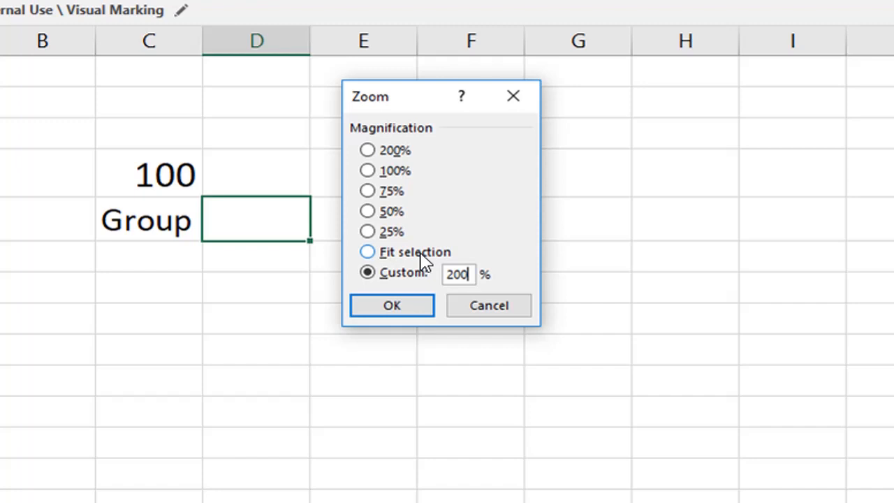
pyautogui.moveTo(470, 275)
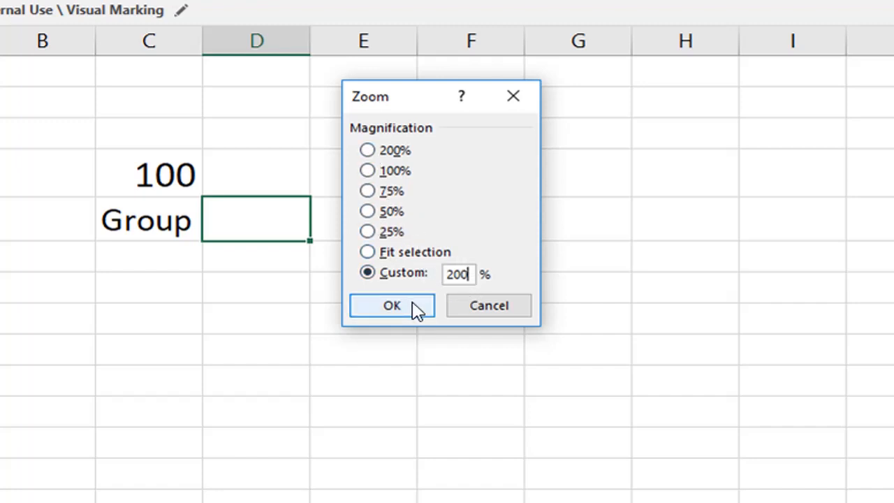
pyautogui.click(391, 305)
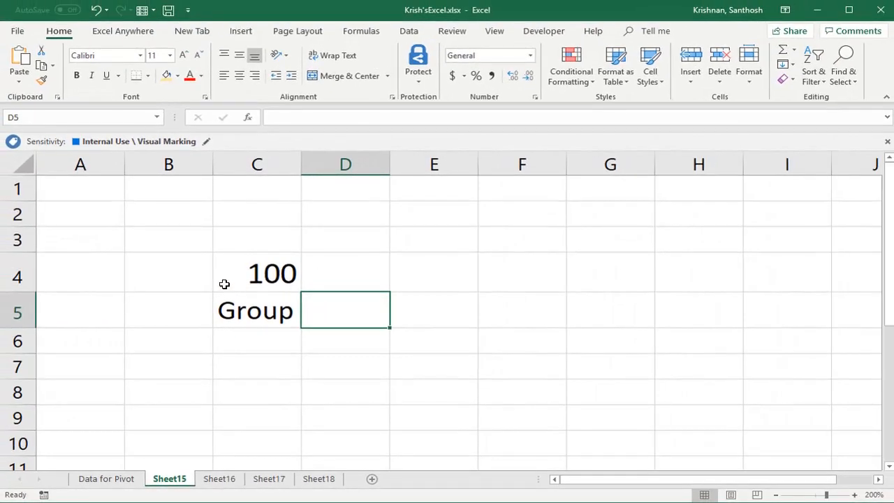
# - On Data for Pivot, edit D5 and add a line break after Pencil
pyautogui.click(105, 478)
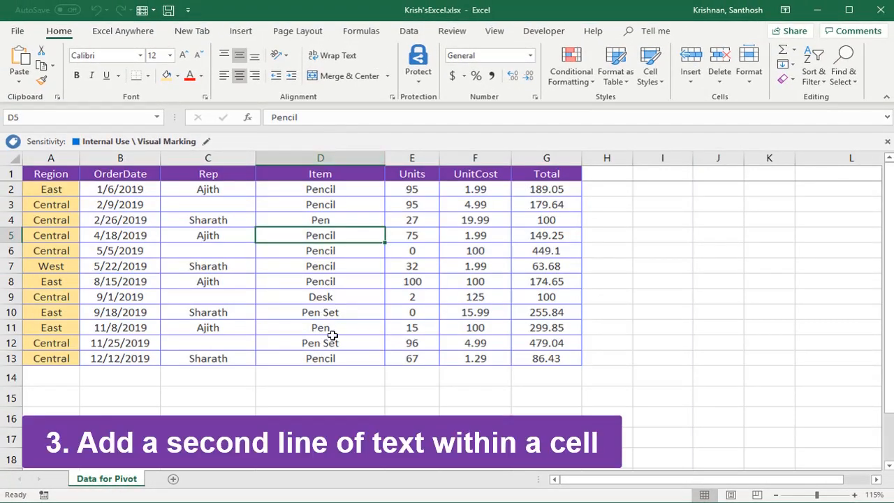
pyautogui.moveTo(345, 231)
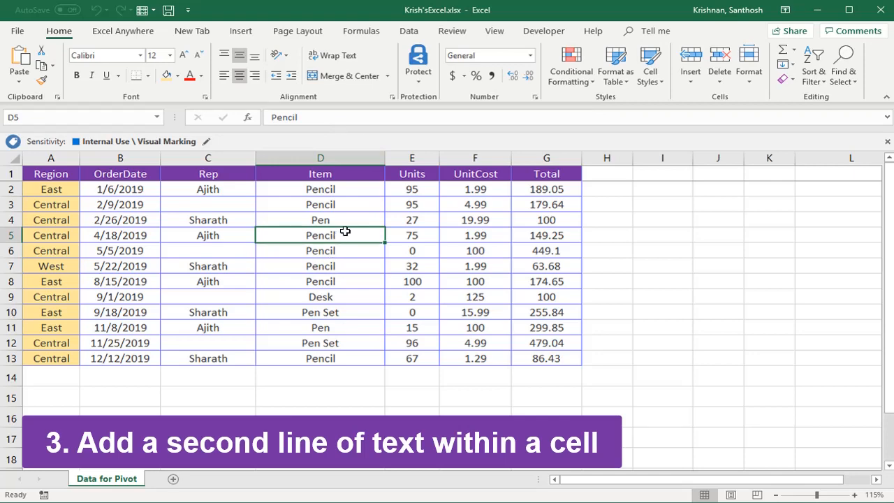
pyautogui.doubleClick(321, 235)
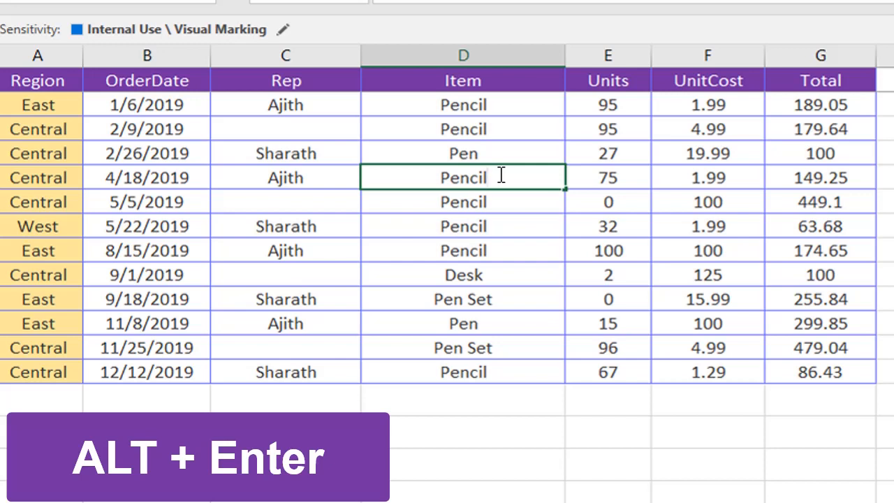
pyautogui.press('alt+enter')
pyautogui.write('Pen')
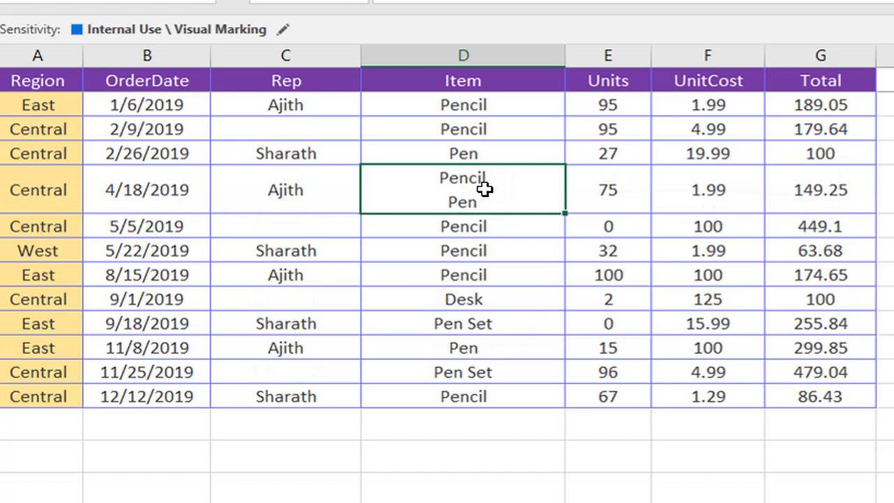
pyautogui.moveTo(514, 179)
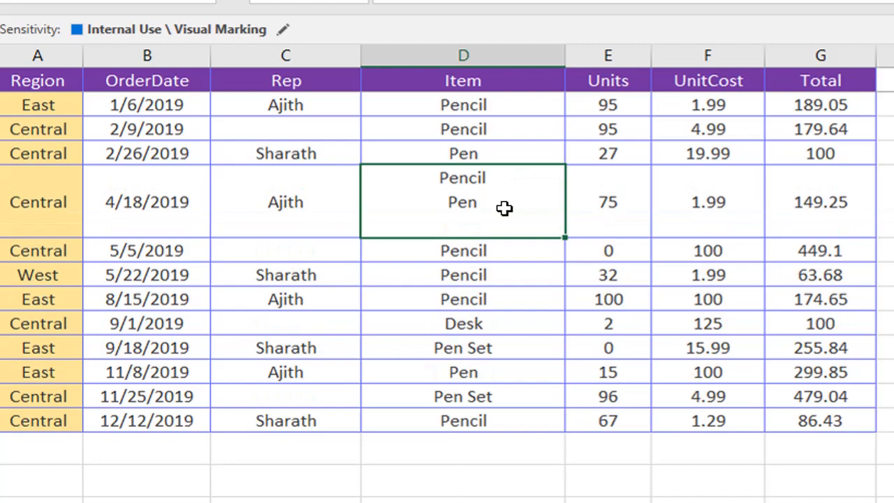
pyautogui.moveTo(549, 97)
pyautogui.write('Desk')
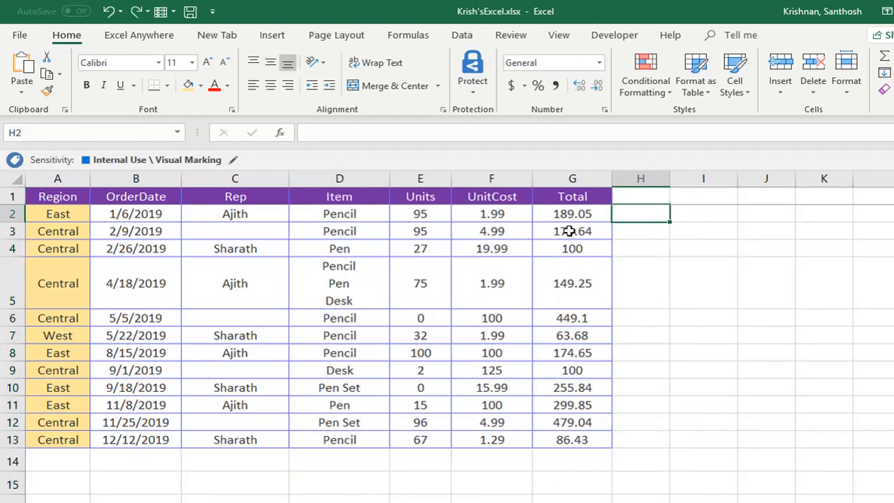
pyautogui.write('=F2')
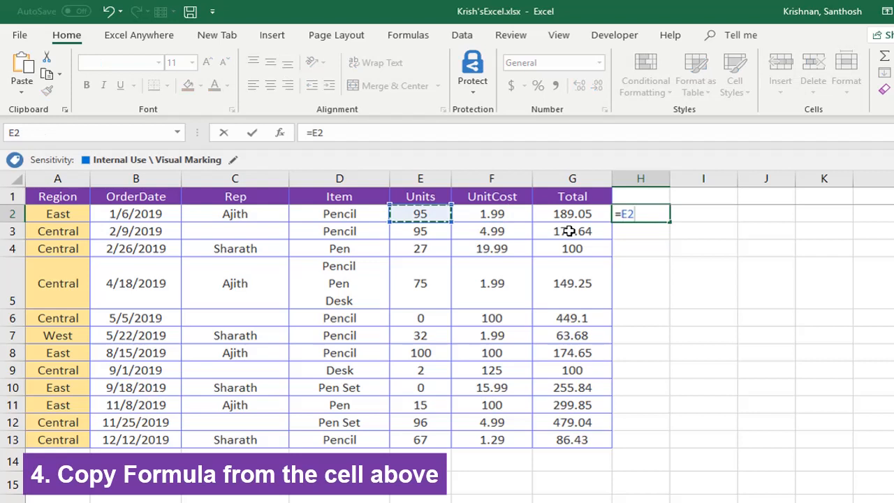
pyautogui.press('Enter')
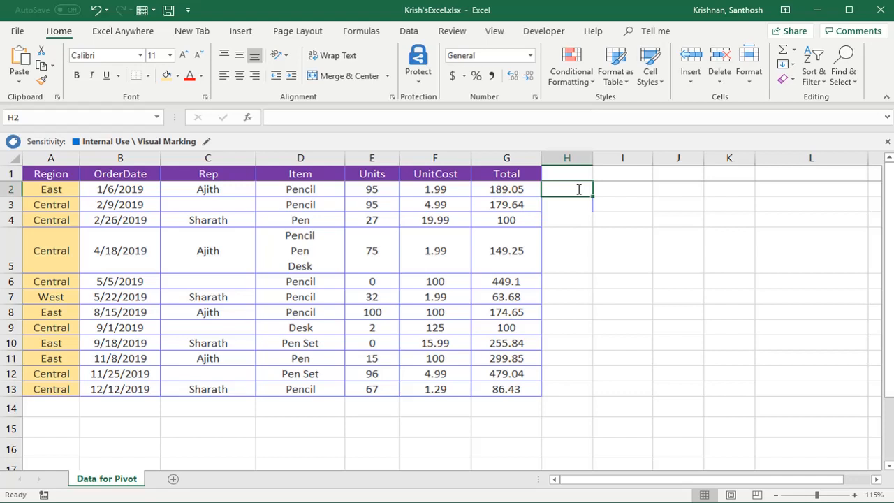
# - Stamp today's date in H2 and fill it down to H13
pyautogui.press('ctrl+;')
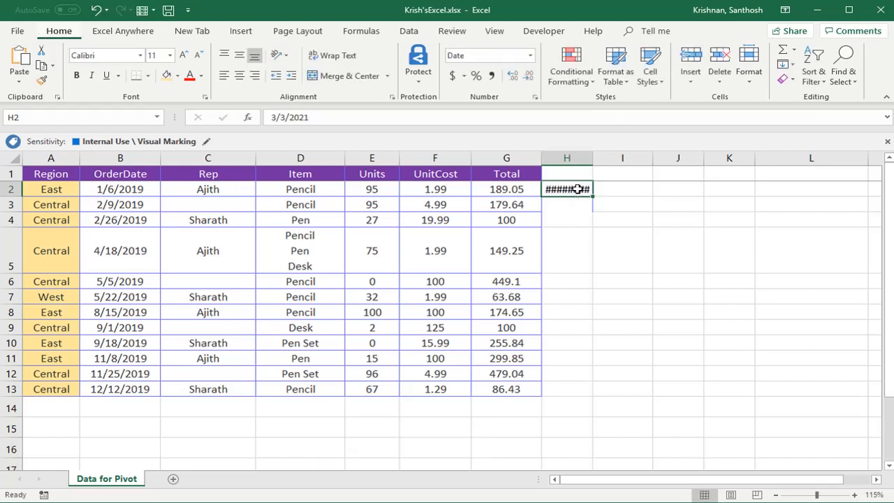
pyautogui.click(568, 204)
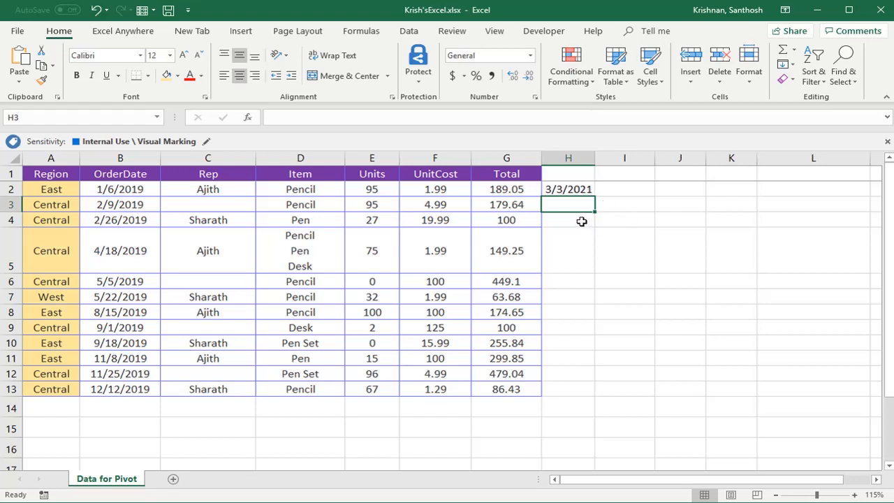
pyautogui.moveTo(568, 204); pyautogui.dragTo(568, 388)
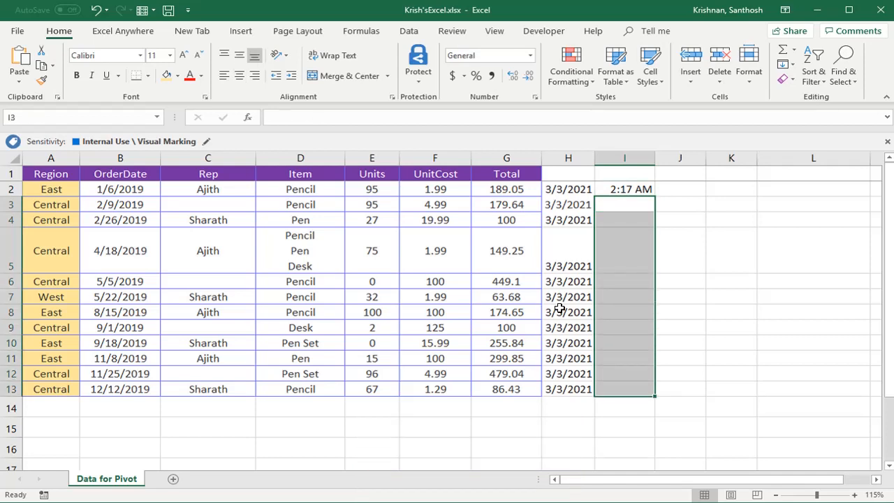
# - Enter 2:17 AM into all selected I-column cells at once
pyautogui.write('2:17 AM')
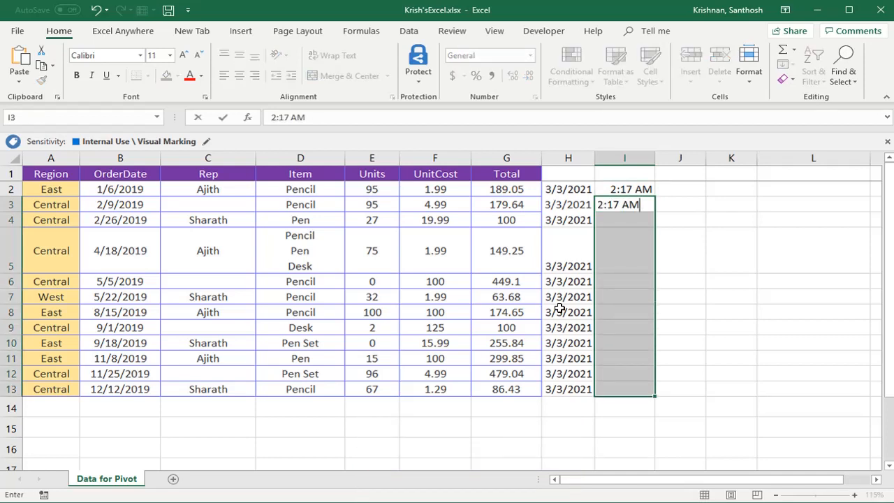
pyautogui.press('Enter')
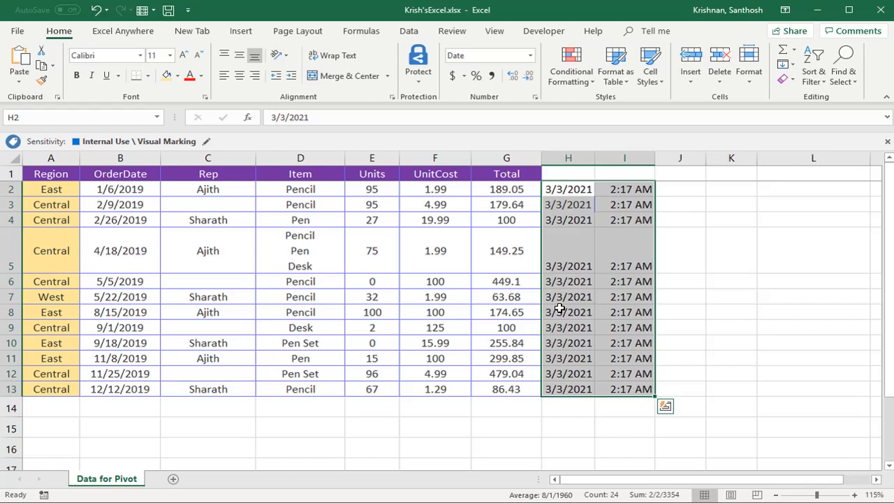
pyautogui.click(568, 188)
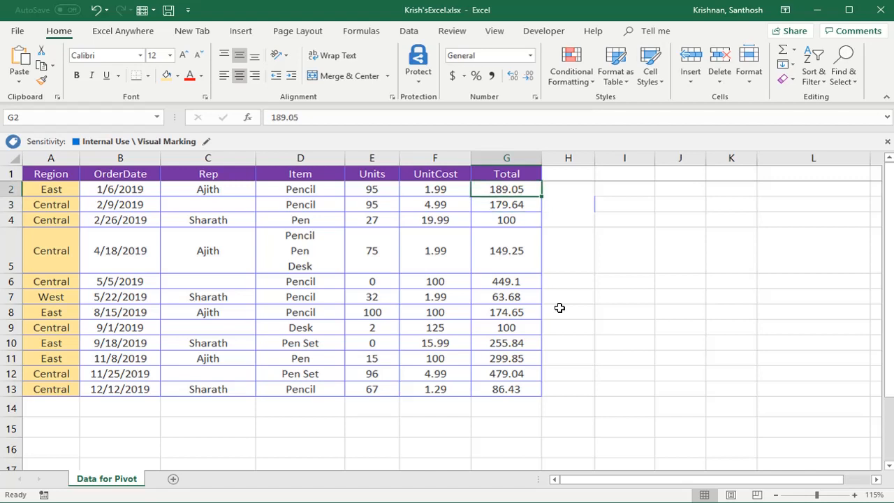
pyautogui.moveTo(506, 243)
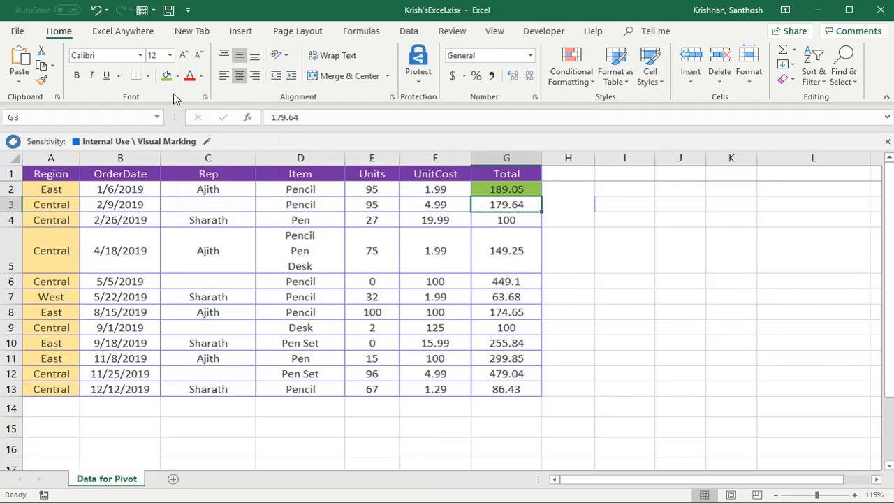
pyautogui.moveTo(576, 231)
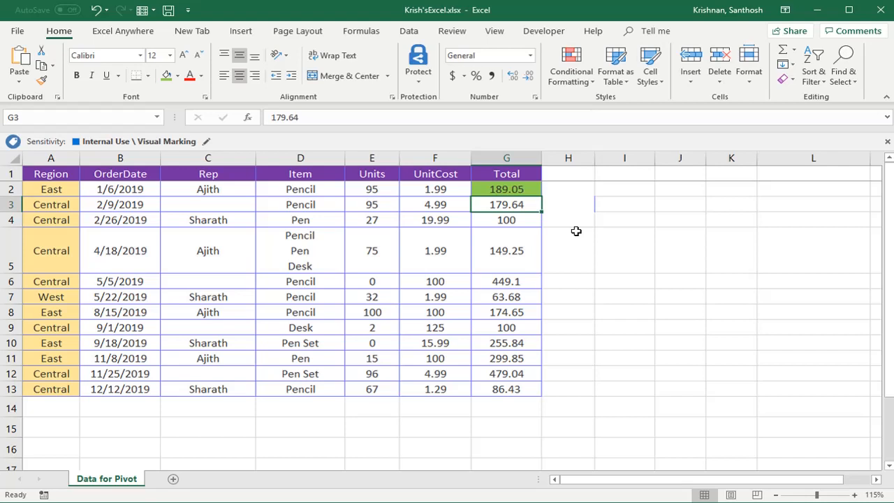
# - Repeat the green fill on Totals G3 and G5 with F4
pyautogui.press('f4')
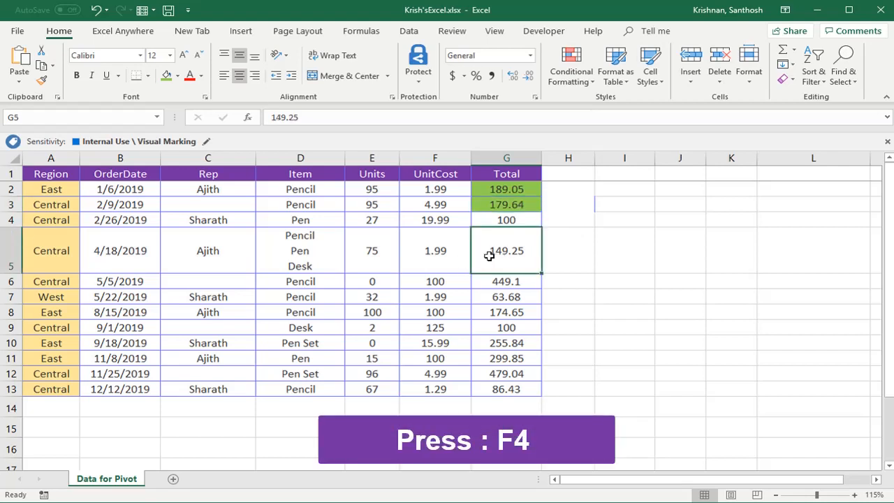
pyautogui.press('F4')
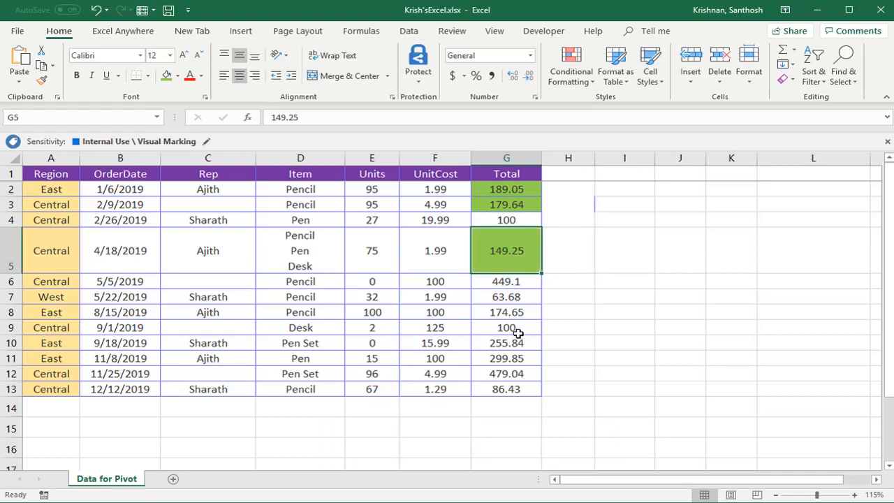
pyautogui.click(506, 297)
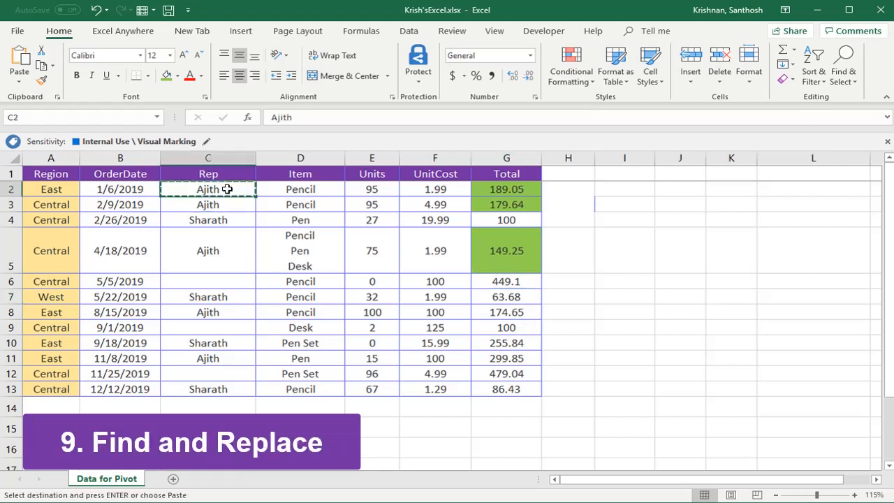
pyautogui.moveTo(226, 325)
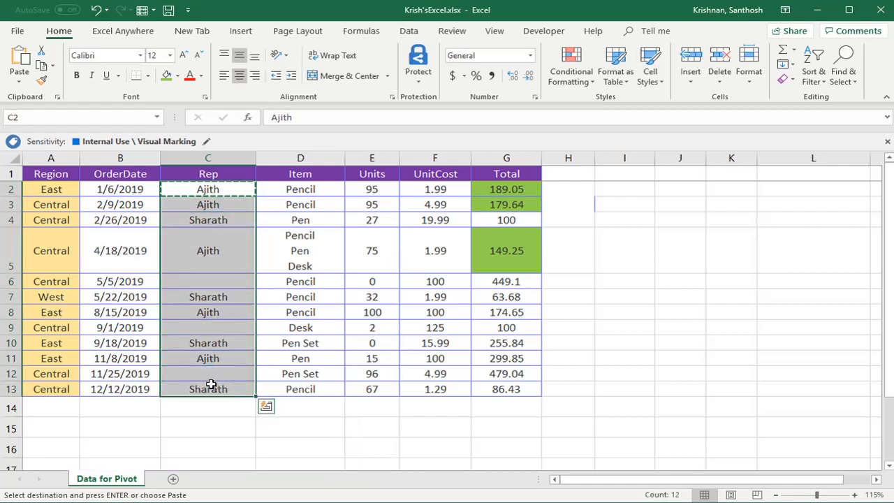
# - Use Ctrl+H to replace all Ajith entries in the Rep column with Sharath
pyautogui.press('ctrl+h')
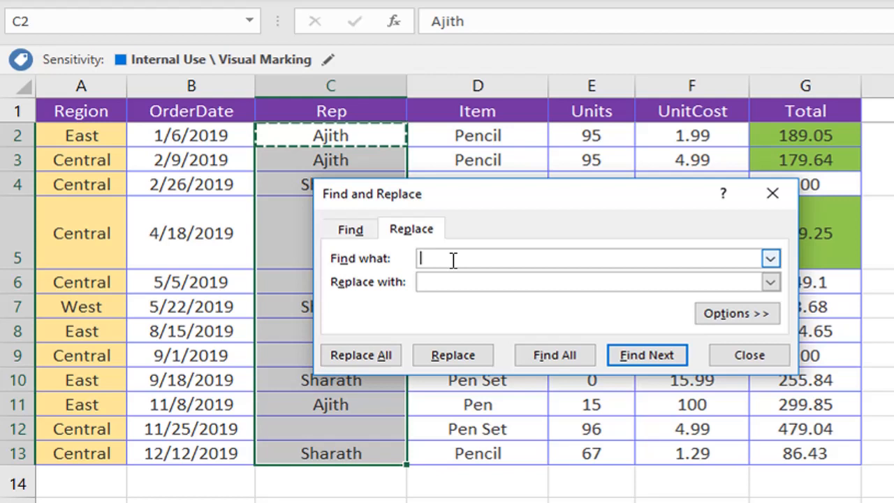
pyautogui.write('Ajith')
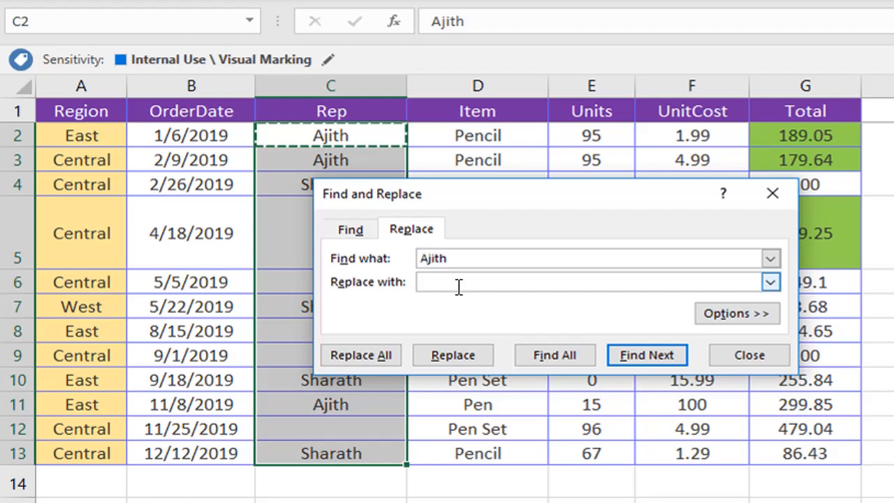
pyautogui.write('Sharath')
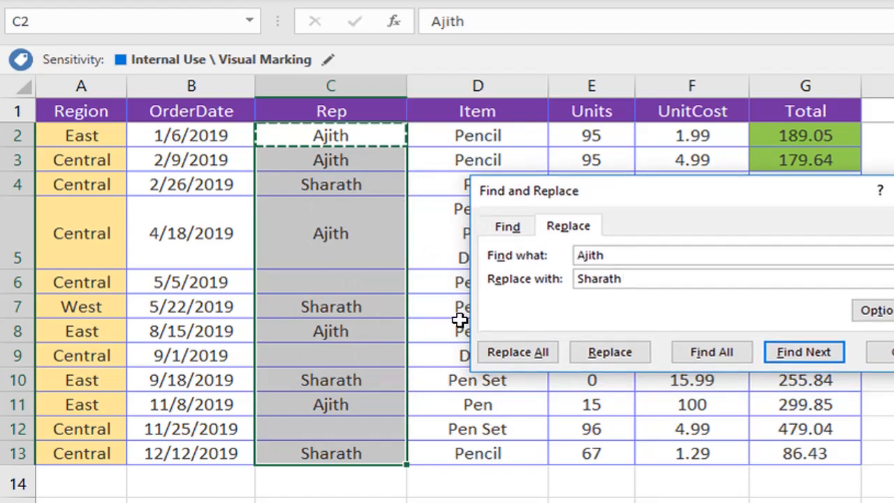
pyautogui.click(517, 351)
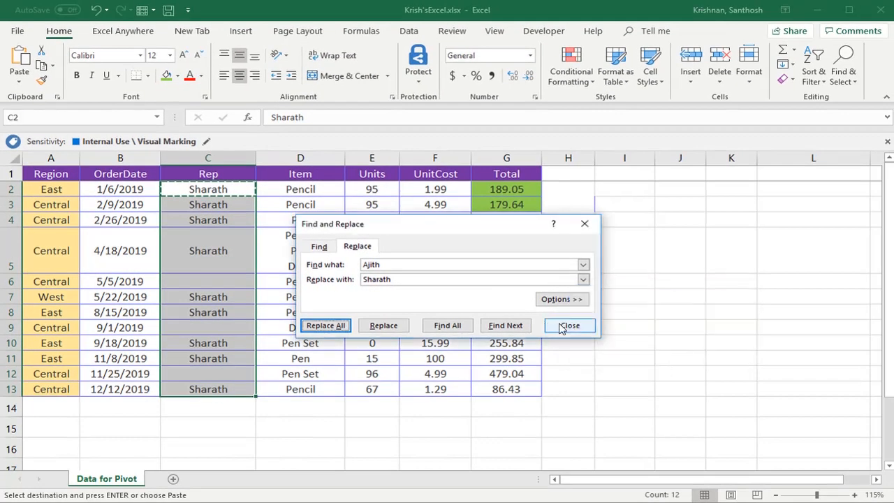
pyautogui.click(569, 325)
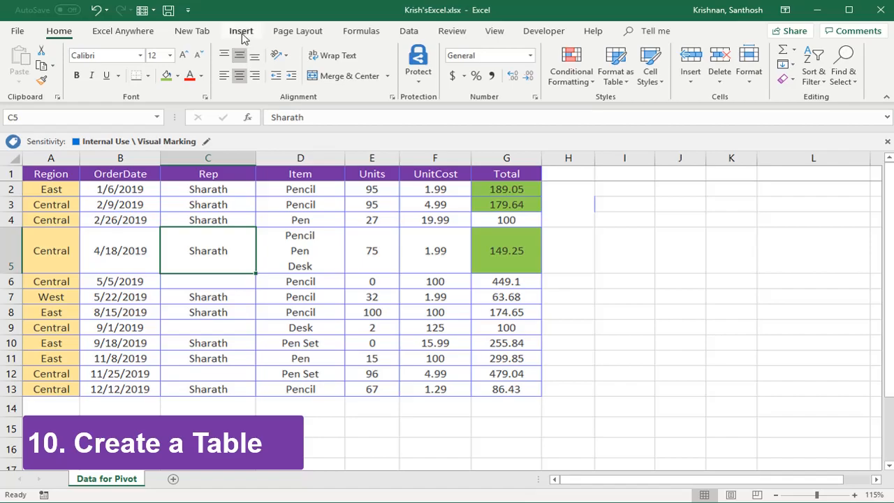
pyautogui.click(241, 30)
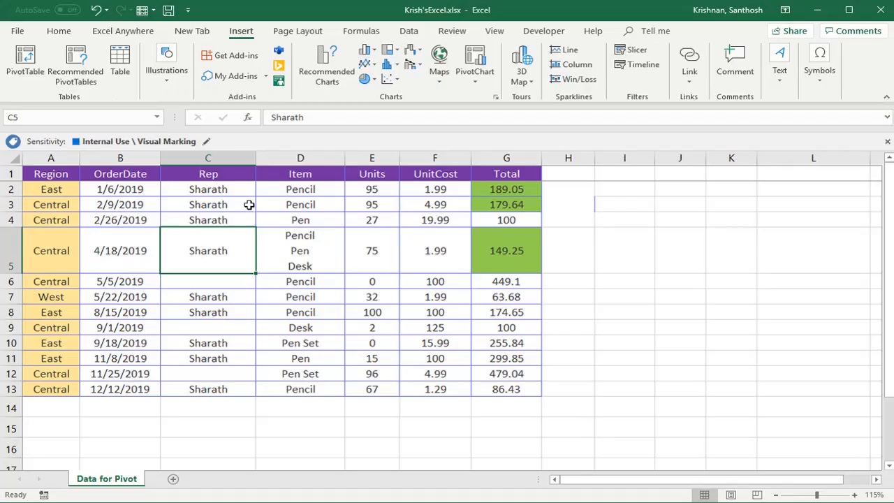
pyautogui.press('ctrl+t')
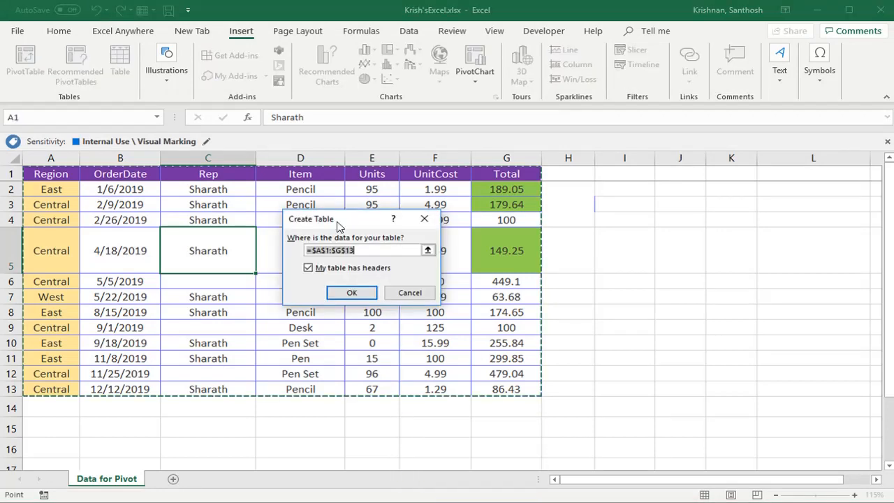
pyautogui.click(351, 293)
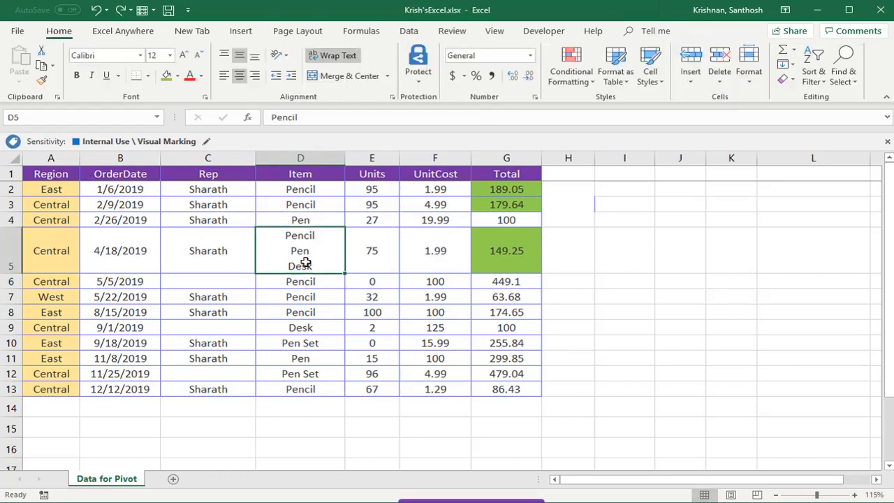
pyautogui.press('ctrl+l')
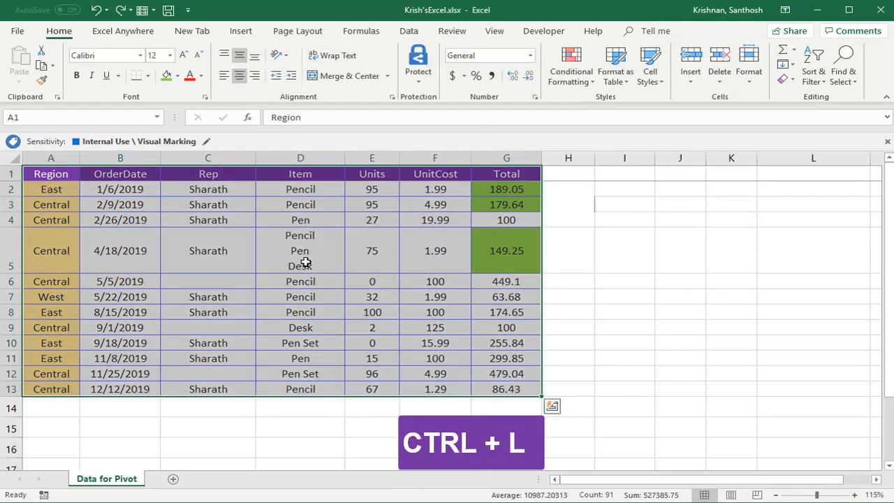
pyautogui.press('ctrl+l')
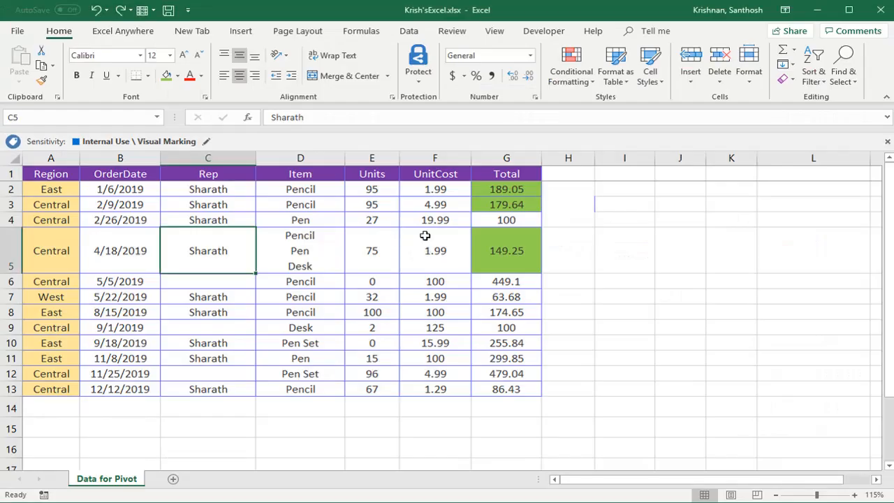
pyautogui.click(372, 250)
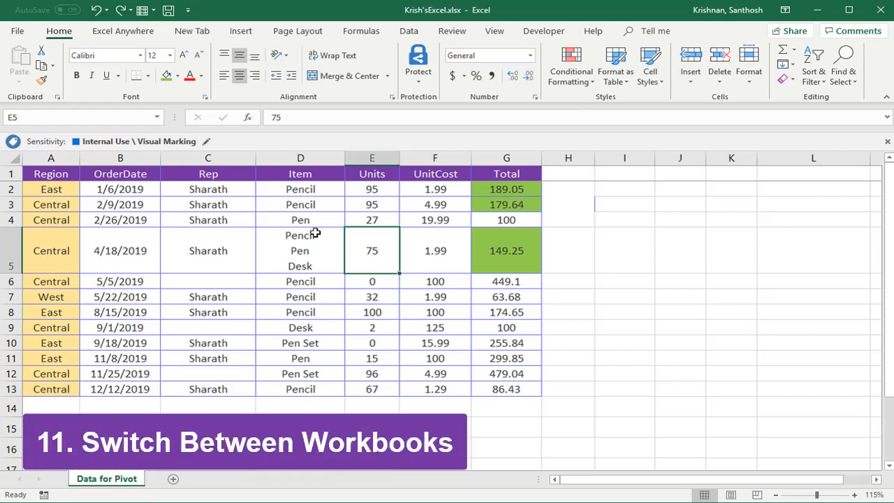
pyautogui.click(371, 189)
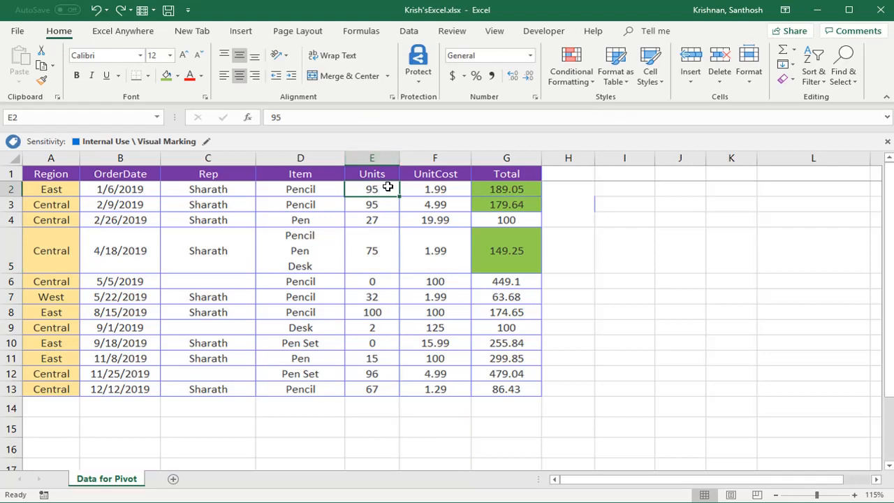
pyautogui.moveTo(425, 20)
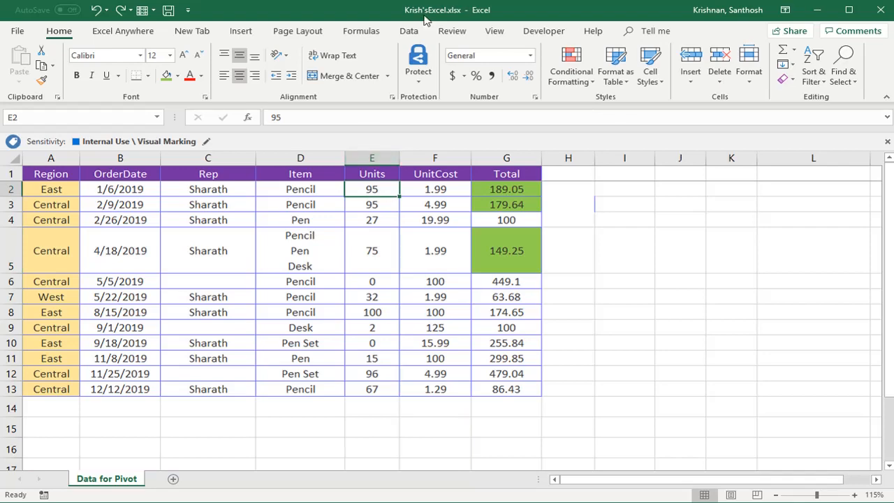
pyautogui.press('ctrl+tab')
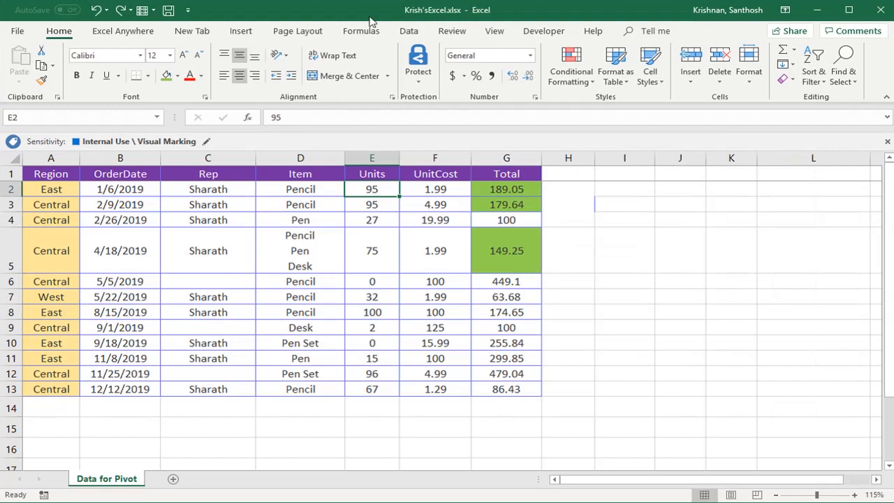
pyautogui.moveTo(395, 17)
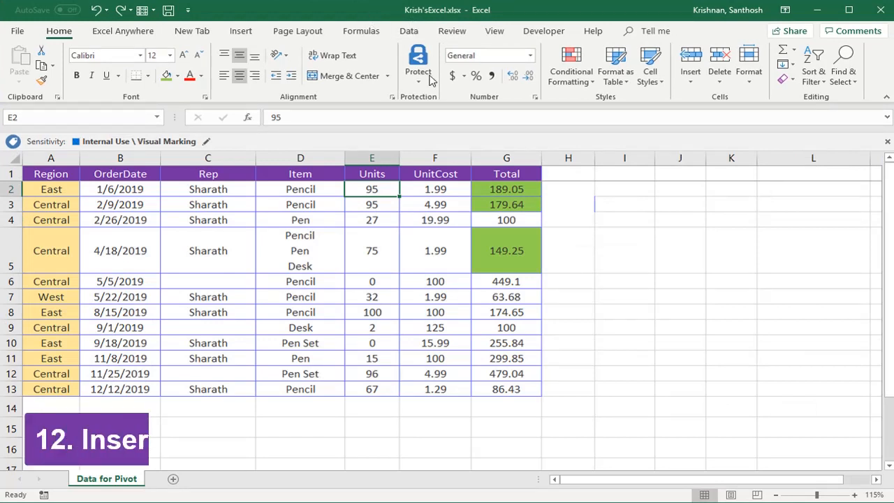
# - Select Rep cell C2 and insert an empty note with Shift+F2
pyautogui.click(299, 220)
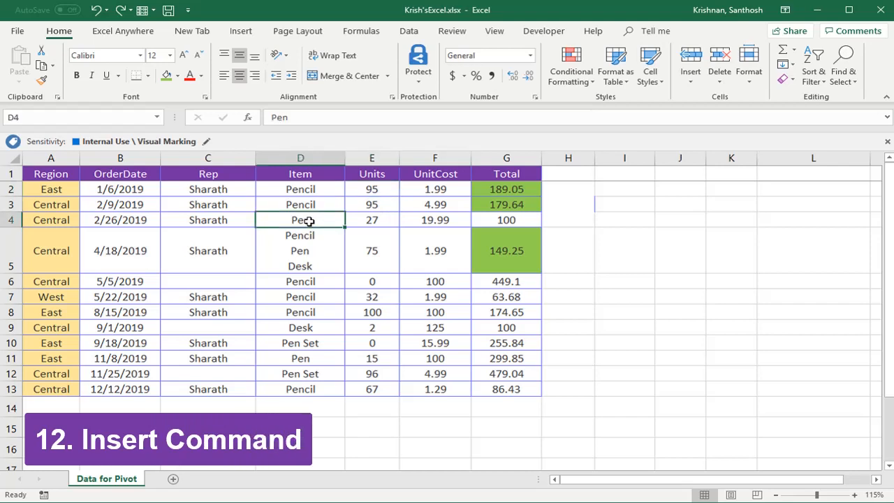
pyautogui.click(207, 219)
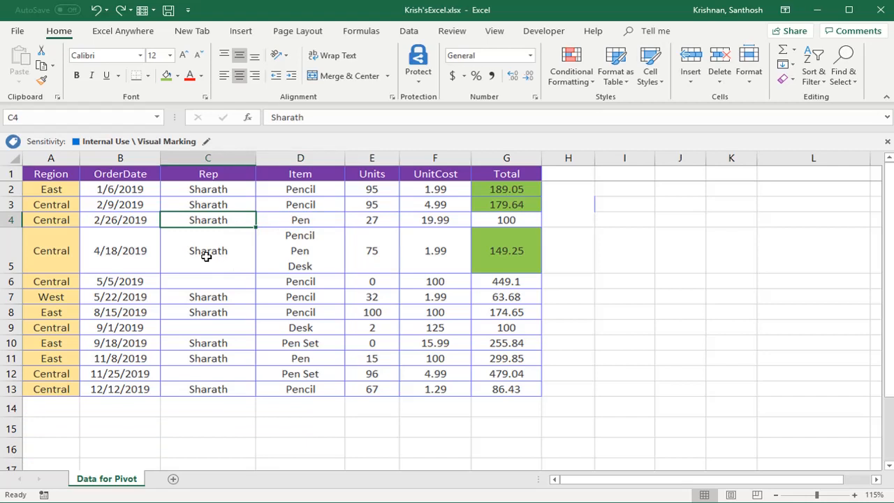
pyautogui.click(208, 189)
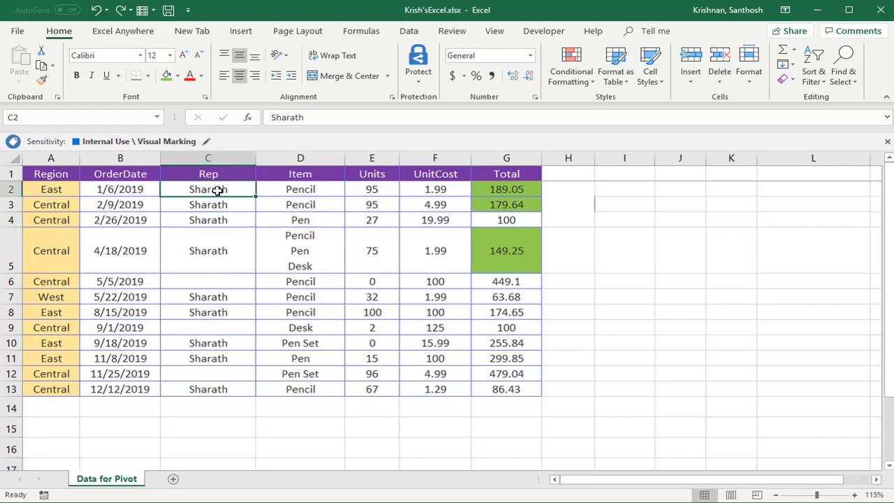
pyautogui.rightClick(208, 189)
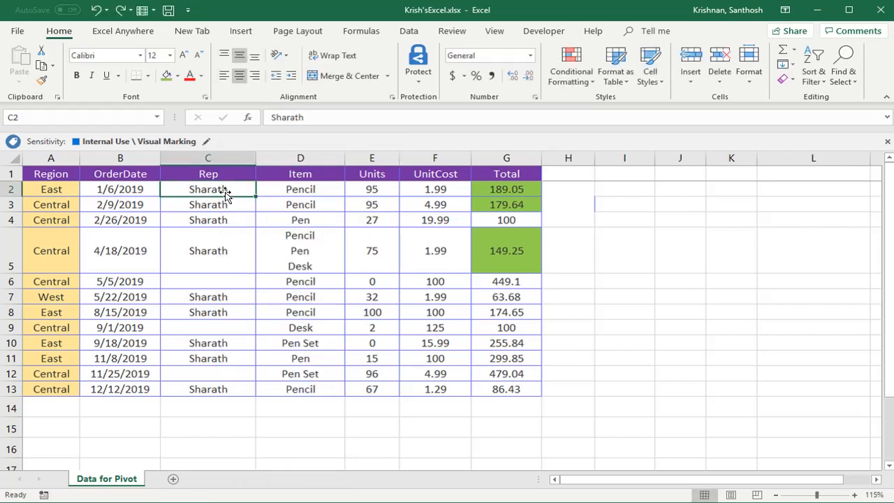
pyautogui.press('Shift+F2')
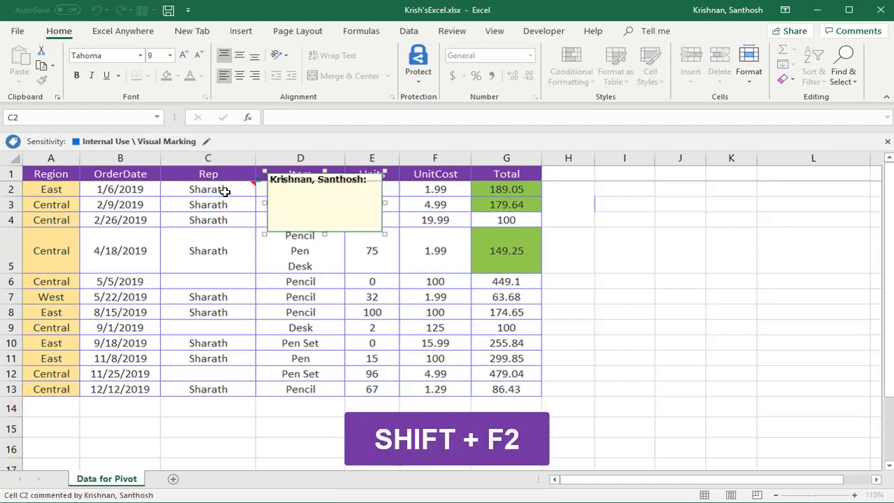
pyautogui.press('shift+F2')
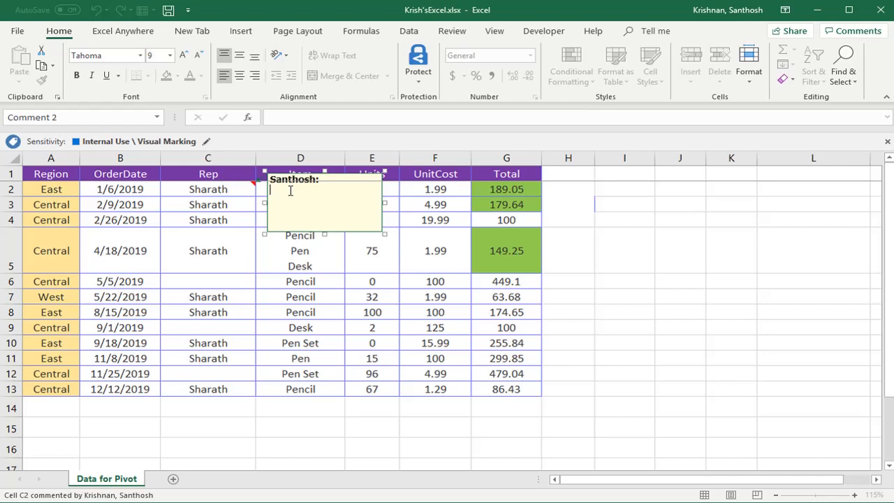